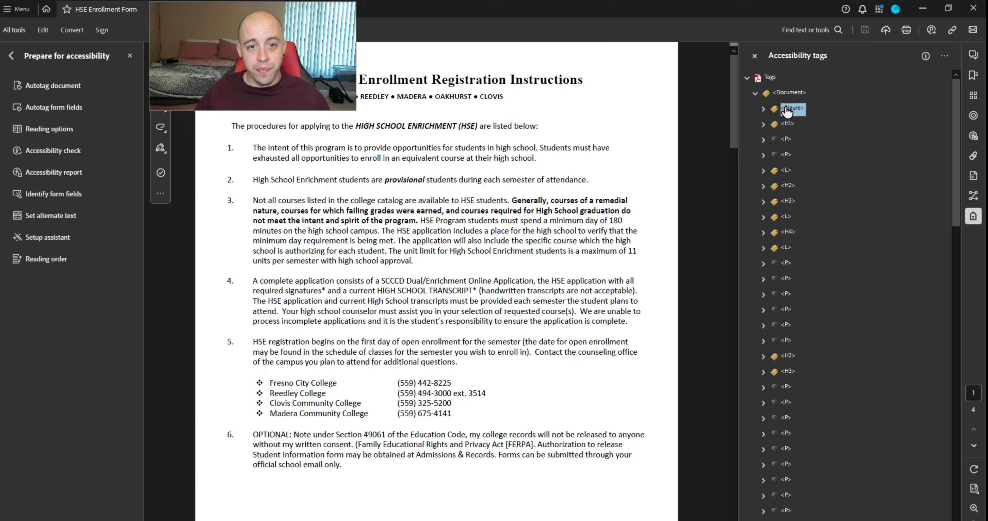
# Step: Inspect the Figure tag's raw Tag Element entries, expanding its /A attribute dictionary
pyautogui.rightClick(793, 109)
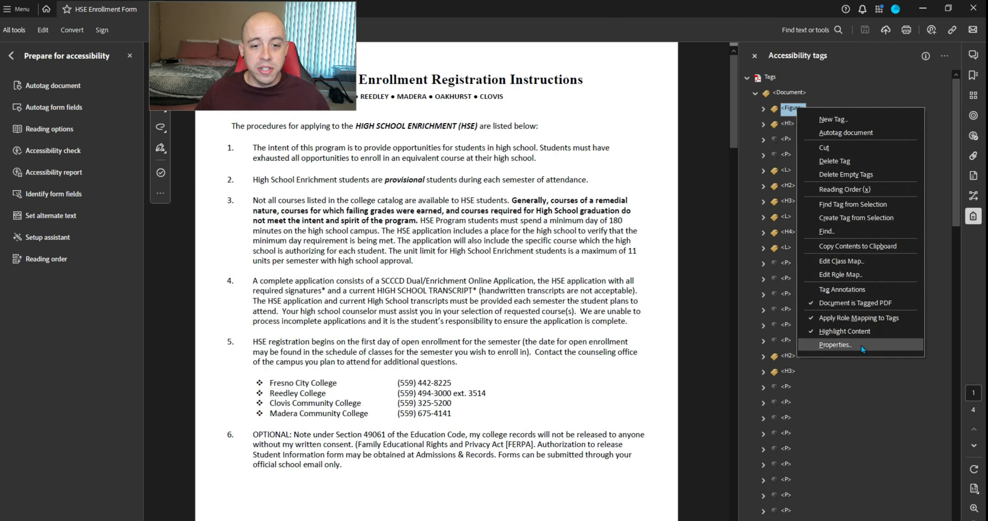
pyautogui.click(834, 345)
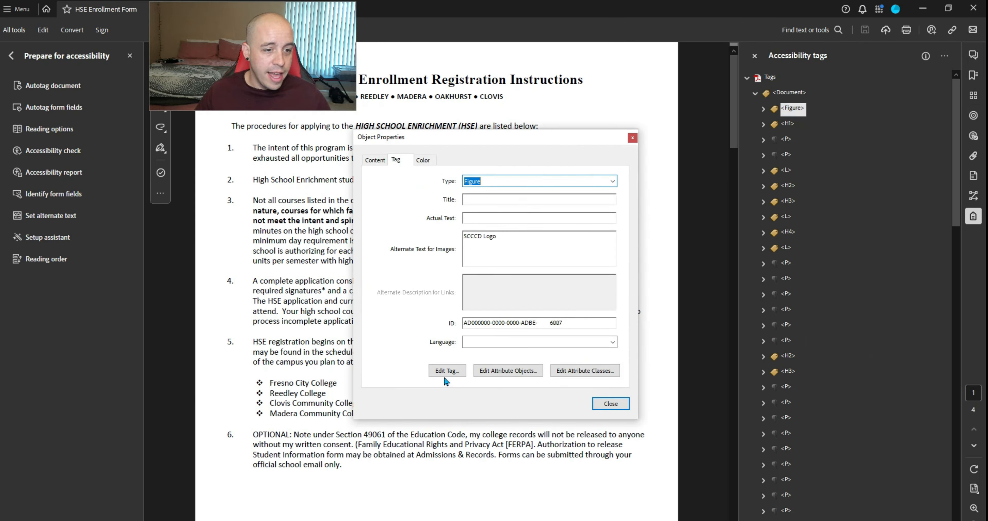
pyautogui.click(447, 370)
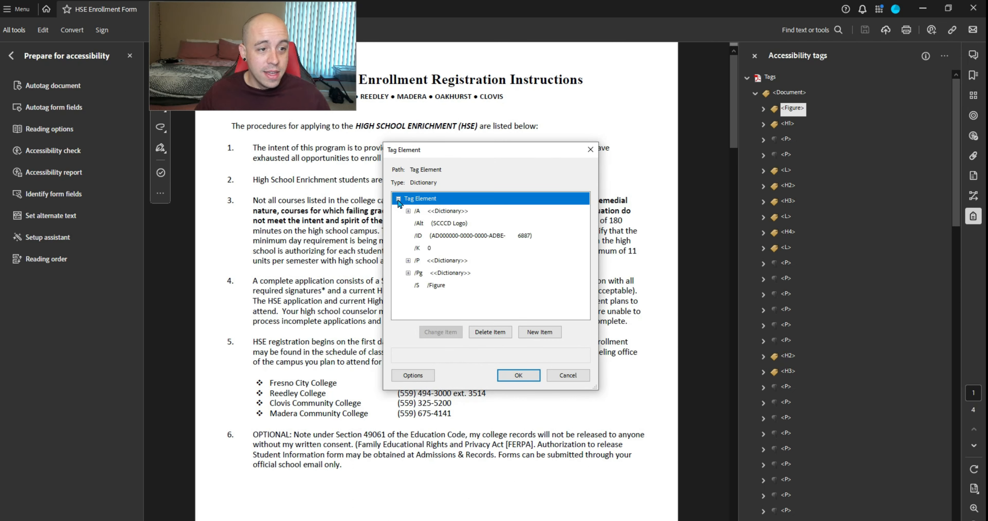
pyautogui.click(408, 210)
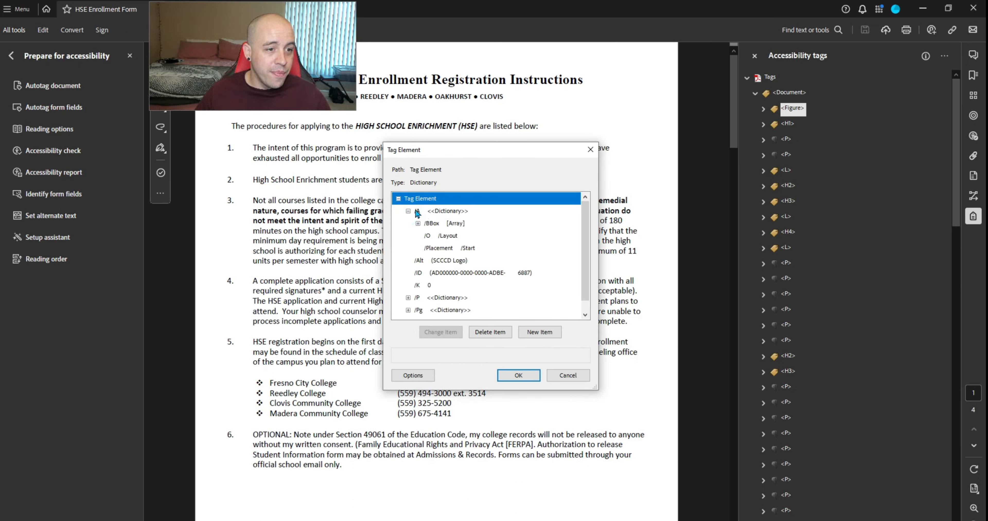
pyautogui.click(399, 199)
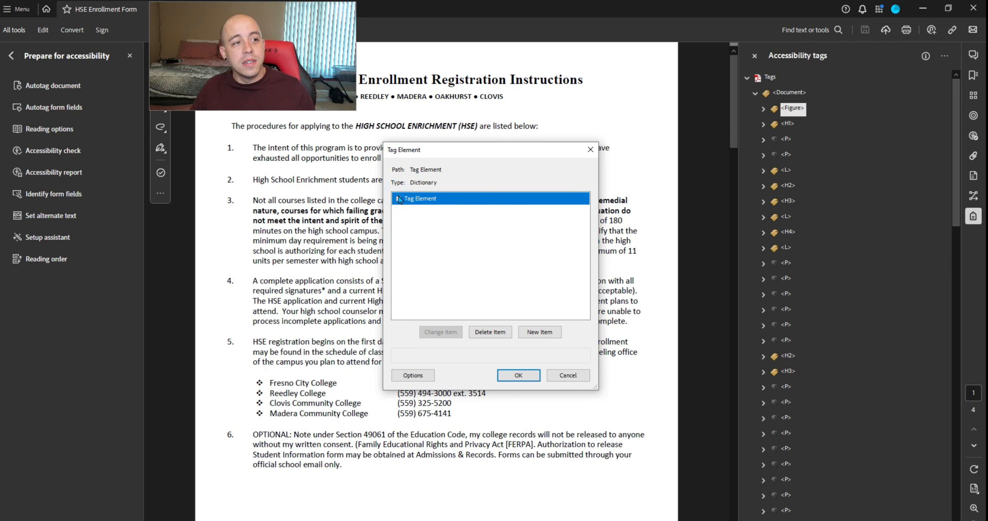
# Step: Change the /Placement attribute value from Start to Inline and save the tag element
pyautogui.click(399, 198)
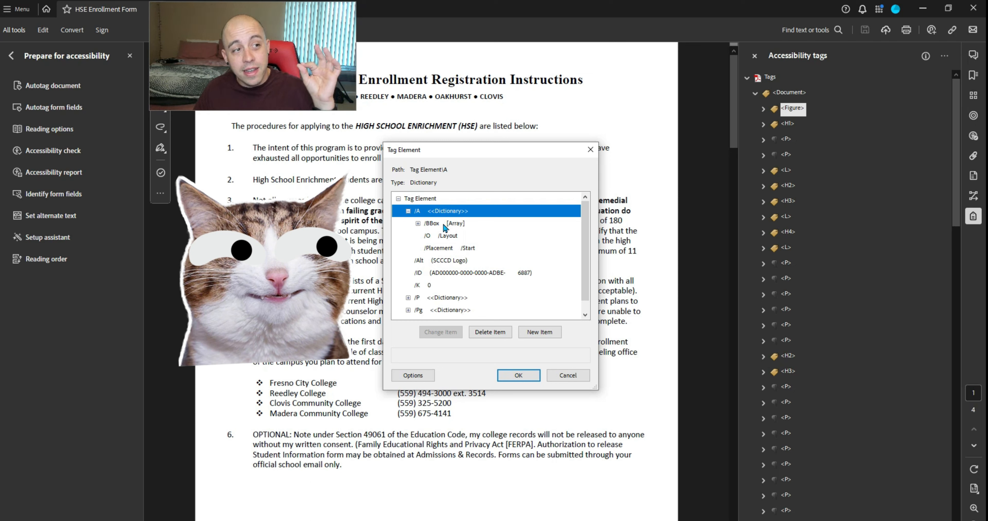
pyautogui.click(439, 248)
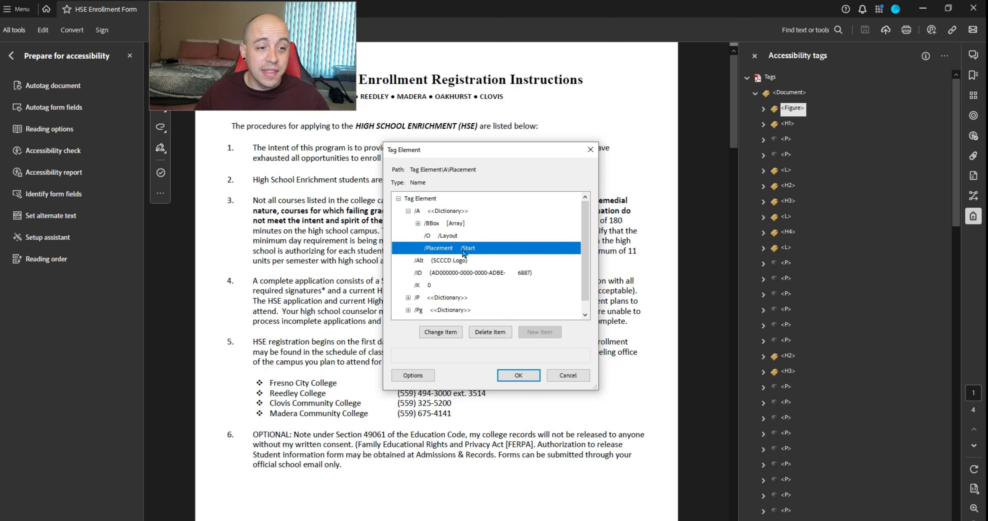
pyautogui.moveTo(455, 252)
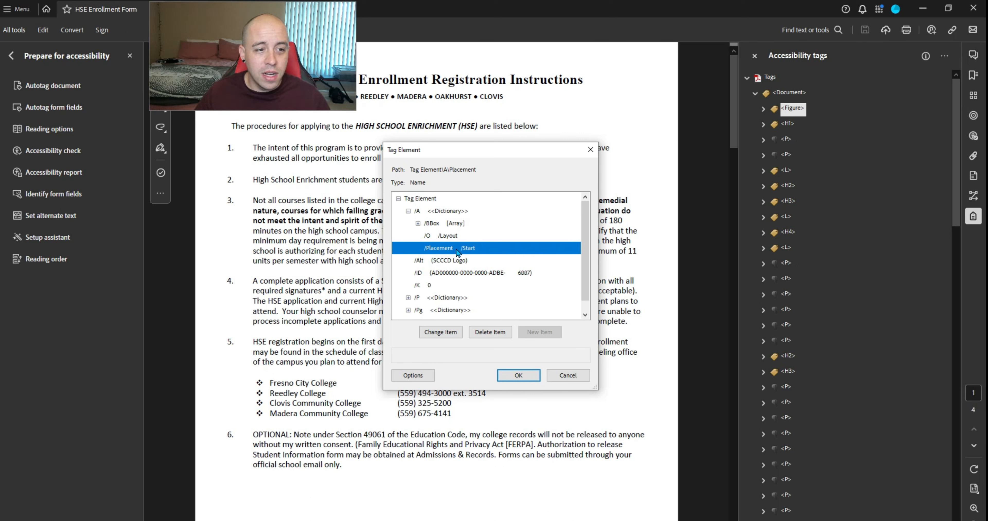
pyautogui.click(440, 333)
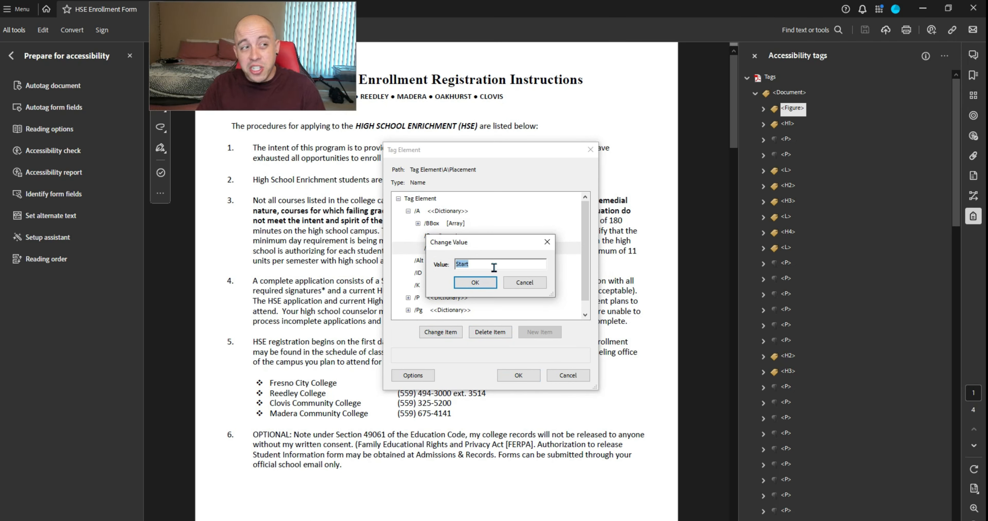
pyautogui.write('Inline')
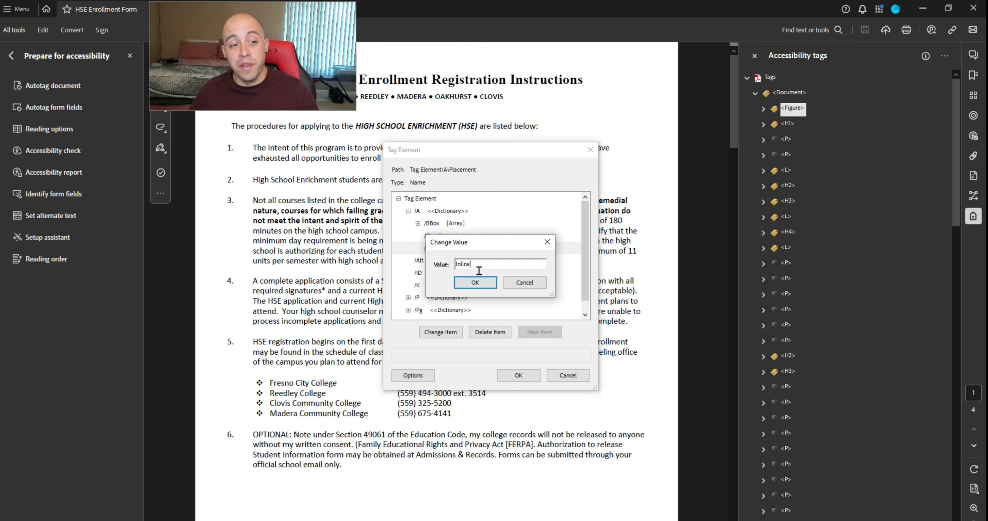
pyautogui.click(475, 283)
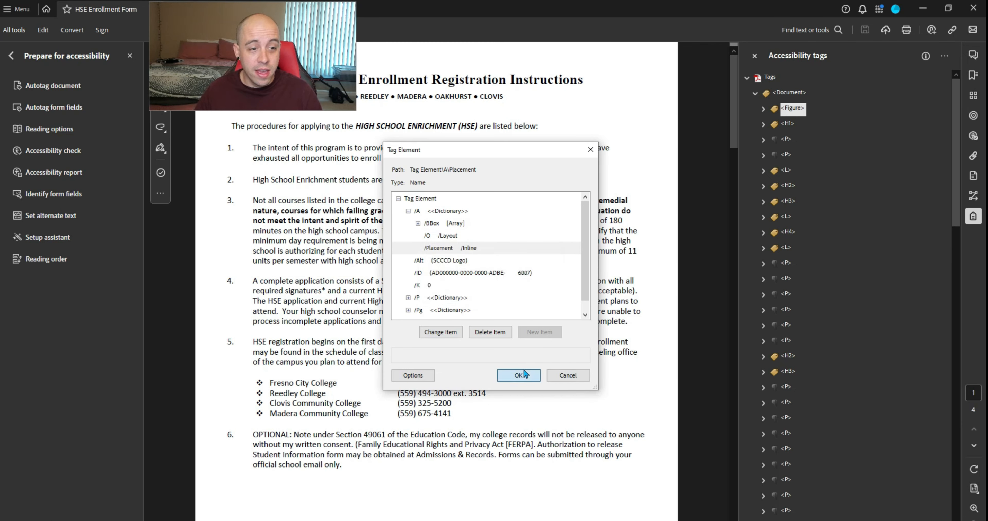
pyautogui.click(519, 375)
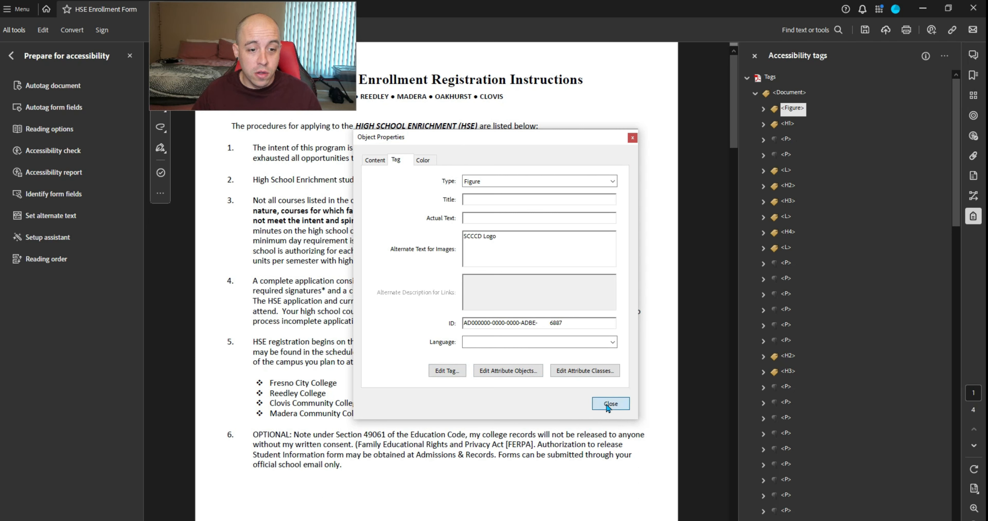
# Step: Reopen the Figure tag's Tag Element editor and begin editing the Inline /Placement value to Block
pyautogui.click(609, 404)
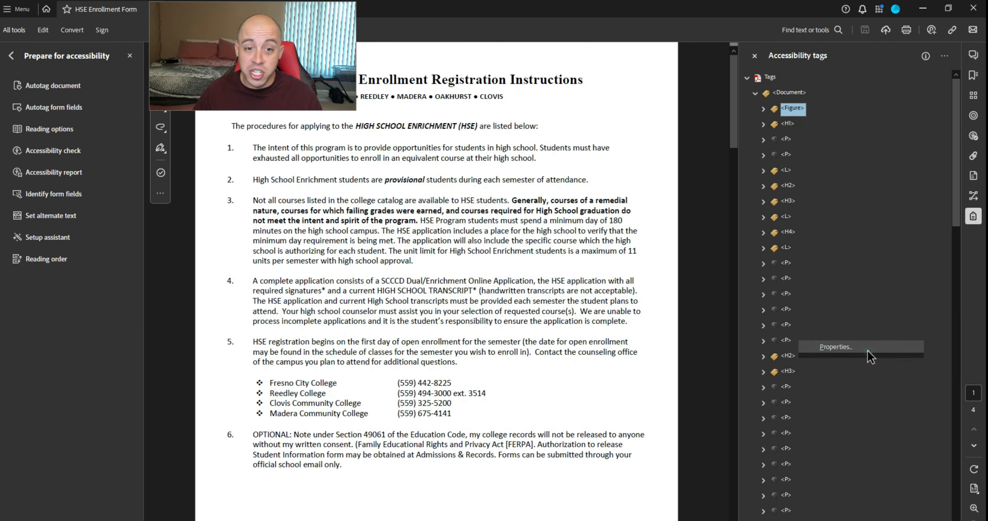
pyautogui.click(835, 347)
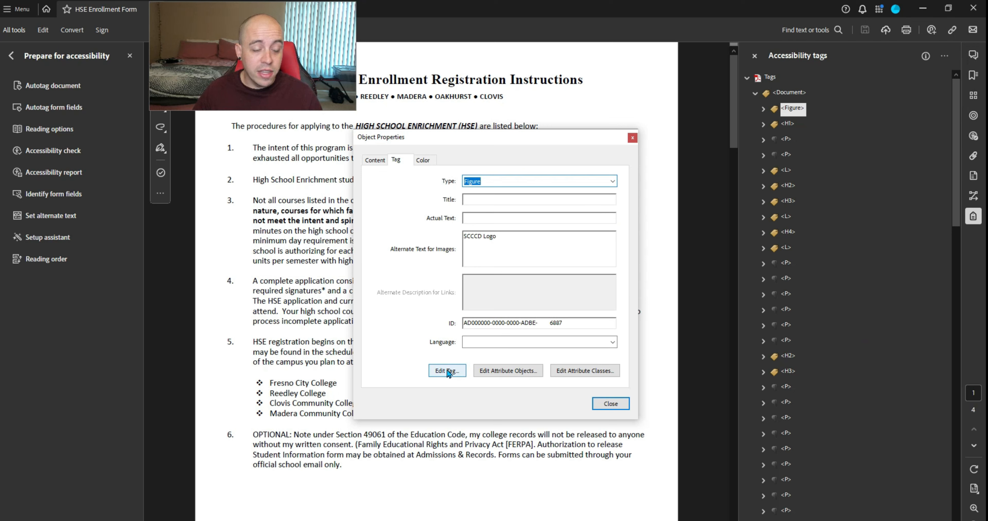
pyautogui.click(447, 371)
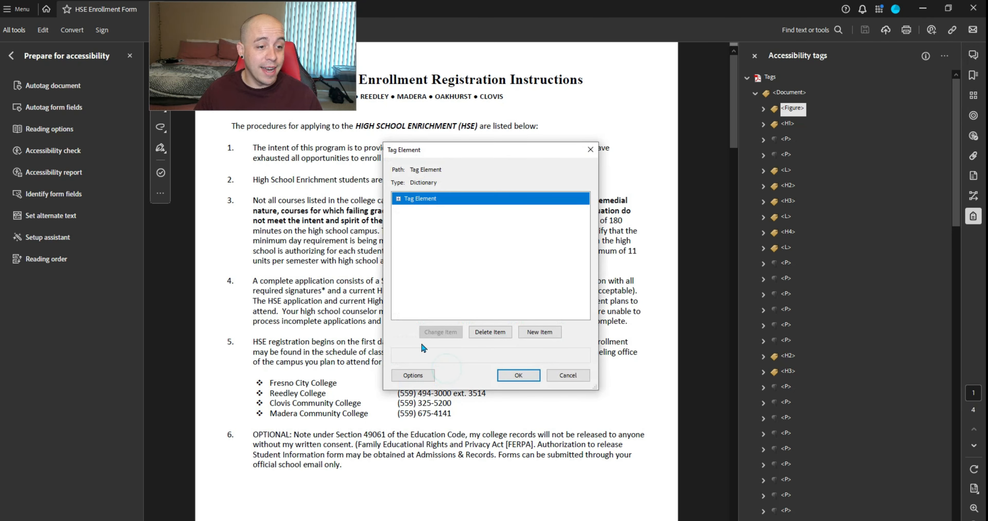
pyautogui.click(398, 198)
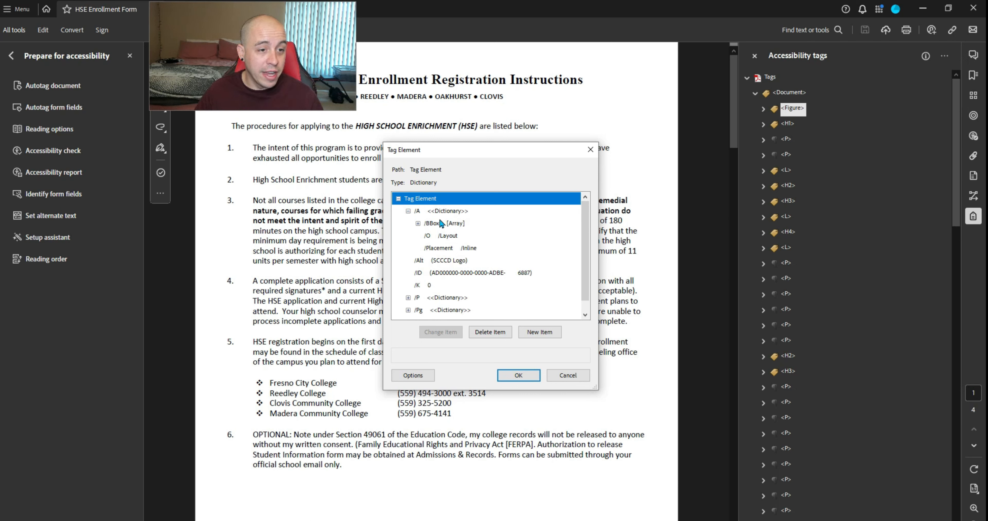
pyautogui.click(448, 247)
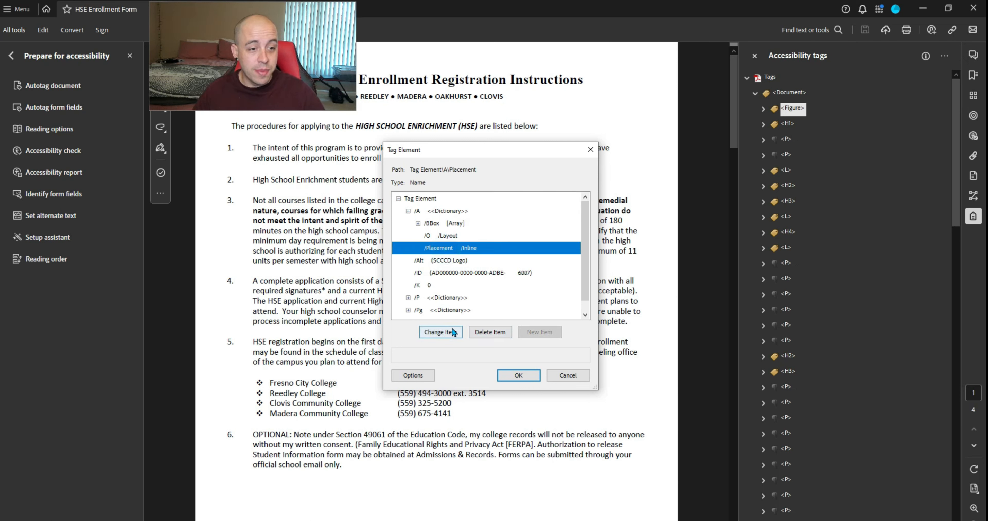
pyautogui.click(440, 332)
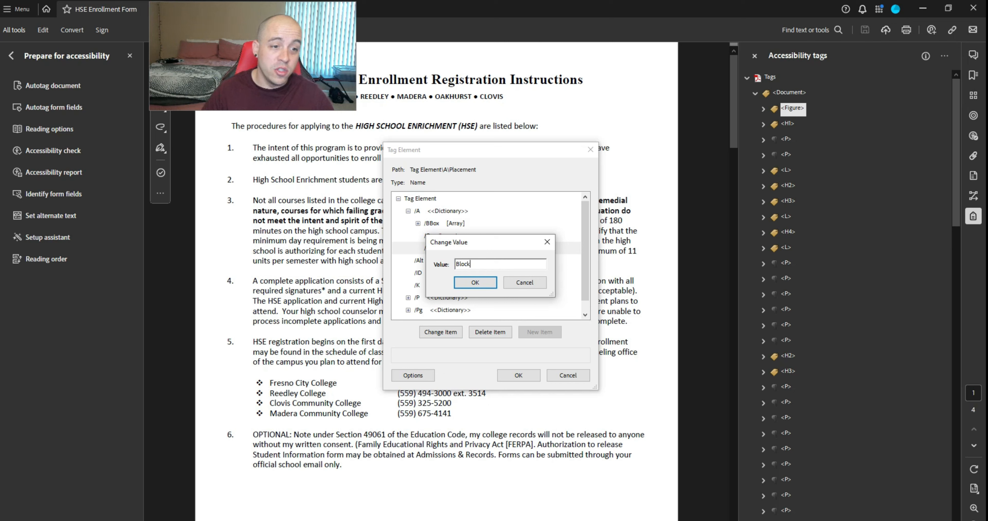